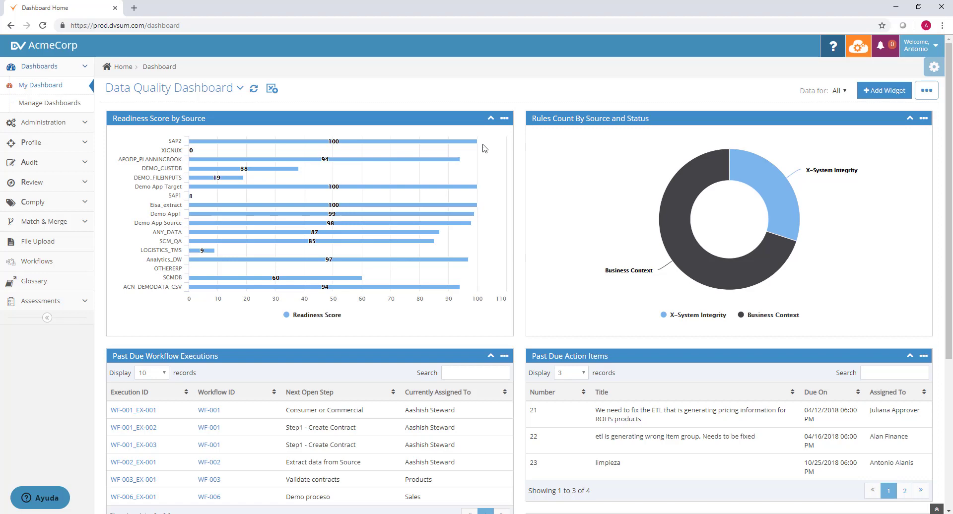
{"action": "mouse_move", "coordinate": [518, 237]}
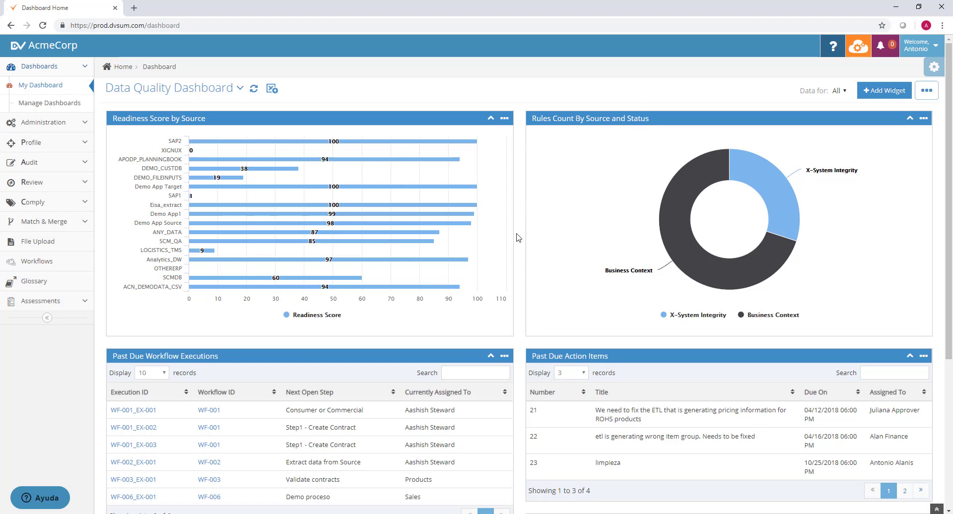
{"action": "mouse_move", "coordinate": [512, 263]}
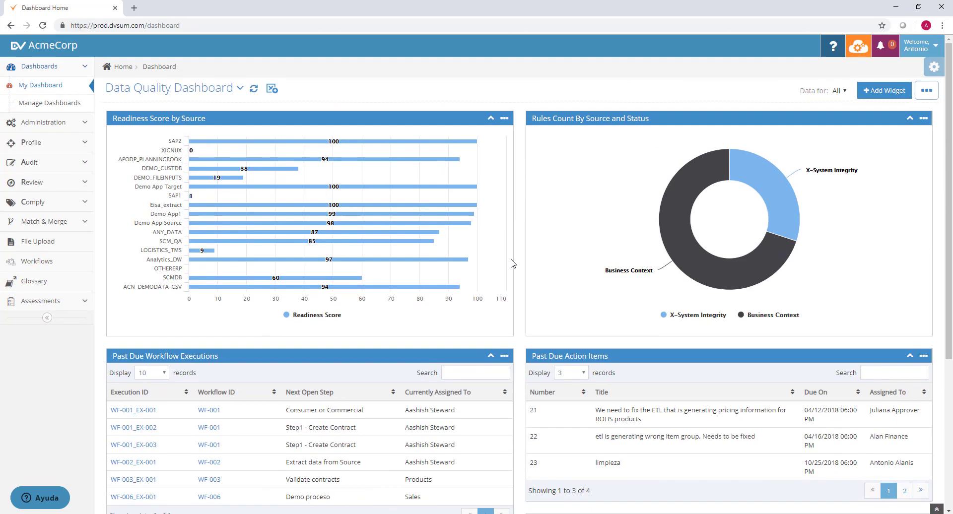
{"action": "mouse_move", "coordinate": [185, 144]}
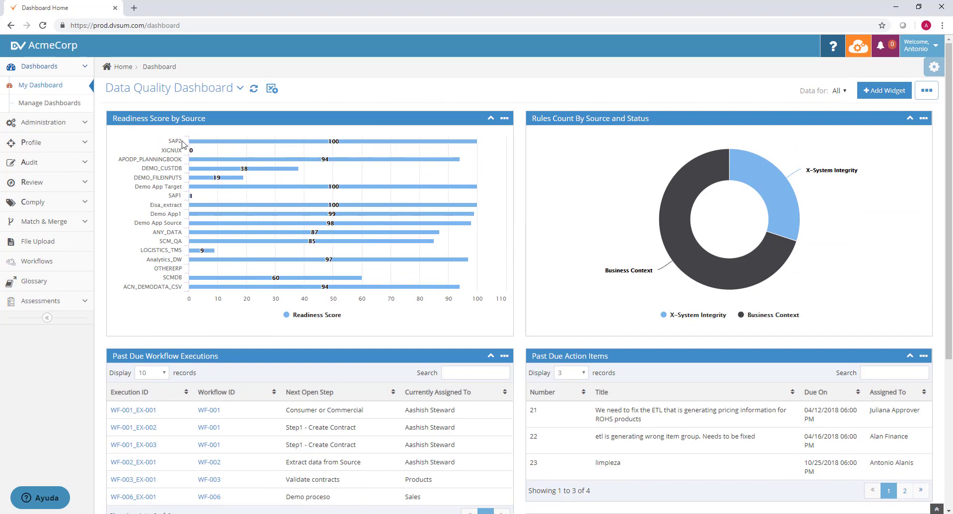
{"action": "mouse_move", "coordinate": [636, 134]}
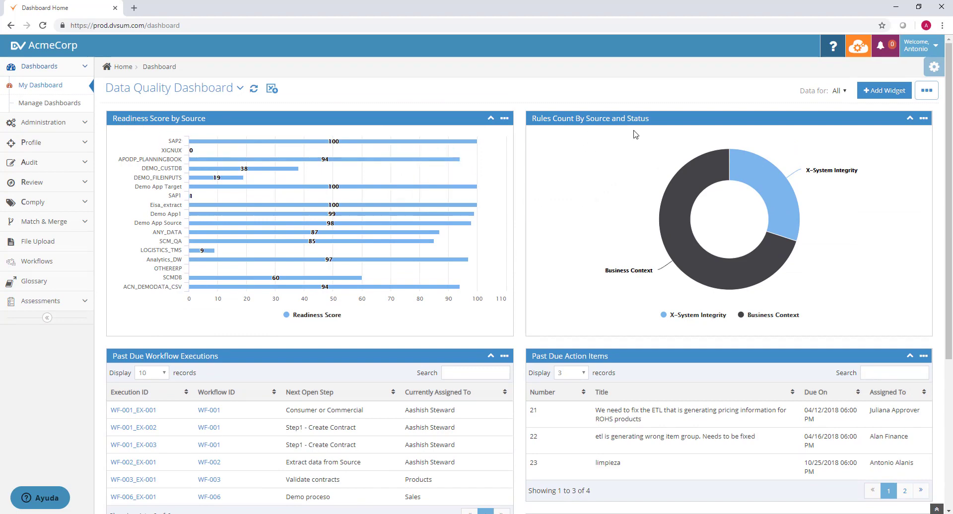
{"action": "mouse_move", "coordinate": [605, 360]}
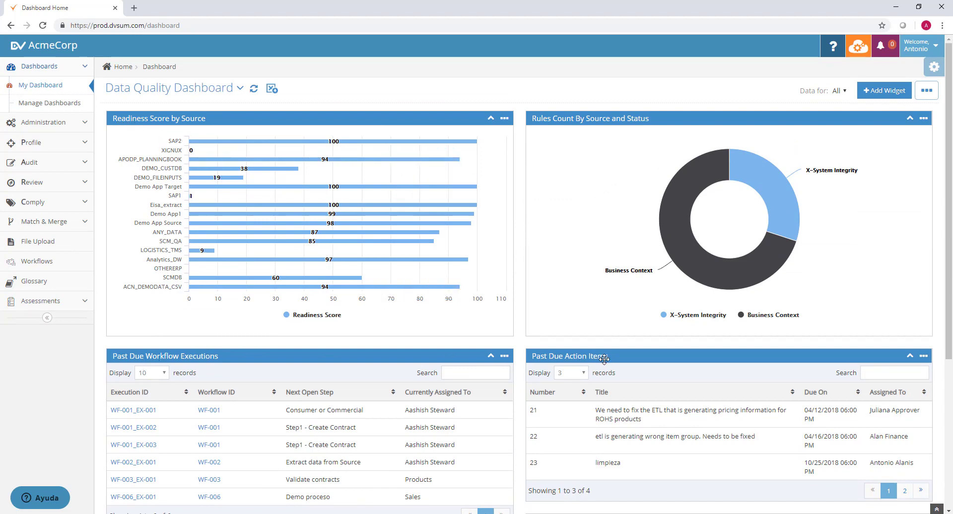
Open the Add Widget template gallery and focus its template search box
{"action": "scroll", "scroll_direction": "down", "scroll_amount": 3}
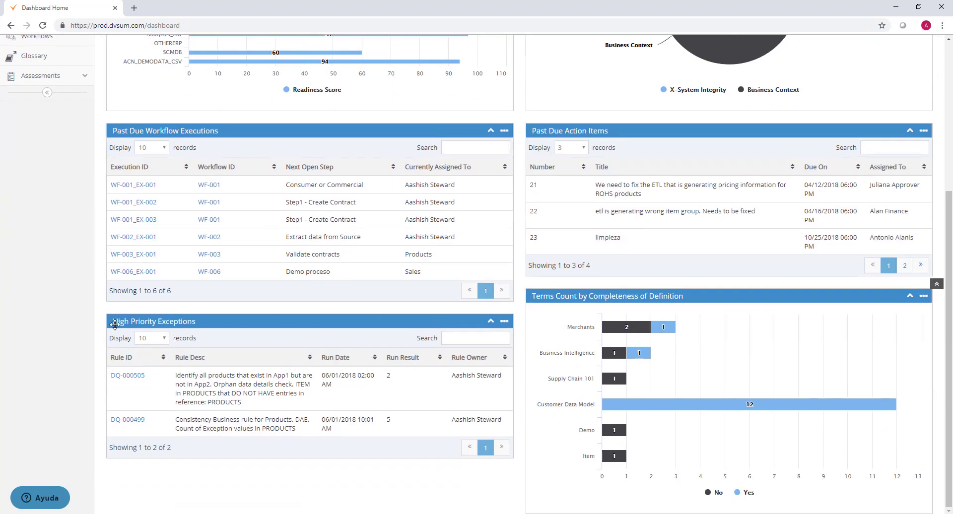
{"action": "mouse_move", "coordinate": [571, 315]}
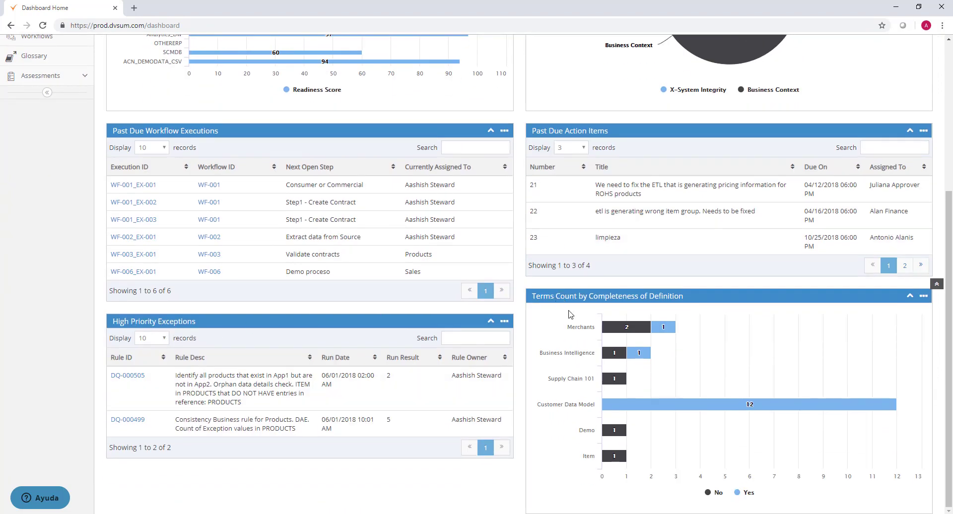
{"action": "scroll", "scroll_direction": "up", "scroll_amount": 3}
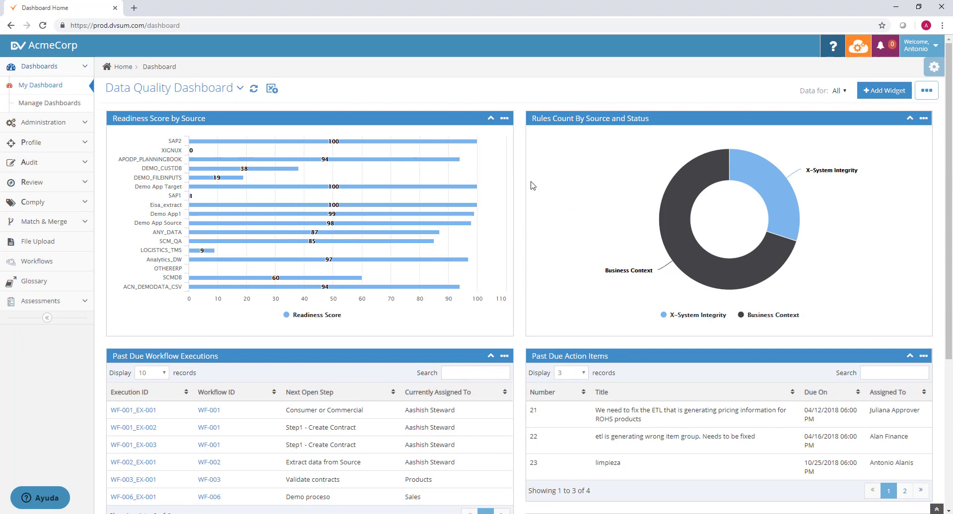
{"action": "mouse_move", "coordinate": [705, 148]}
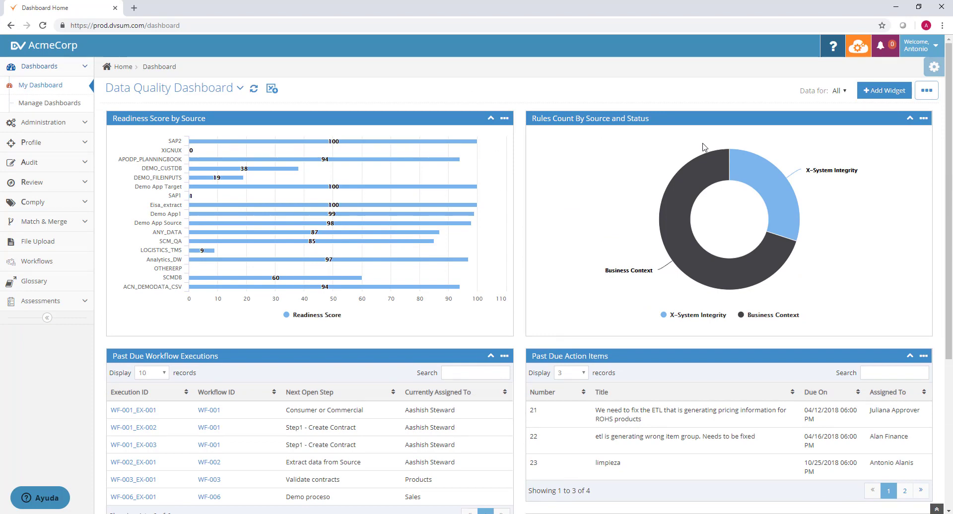
{"action": "left_click", "coordinate": [884, 90]}
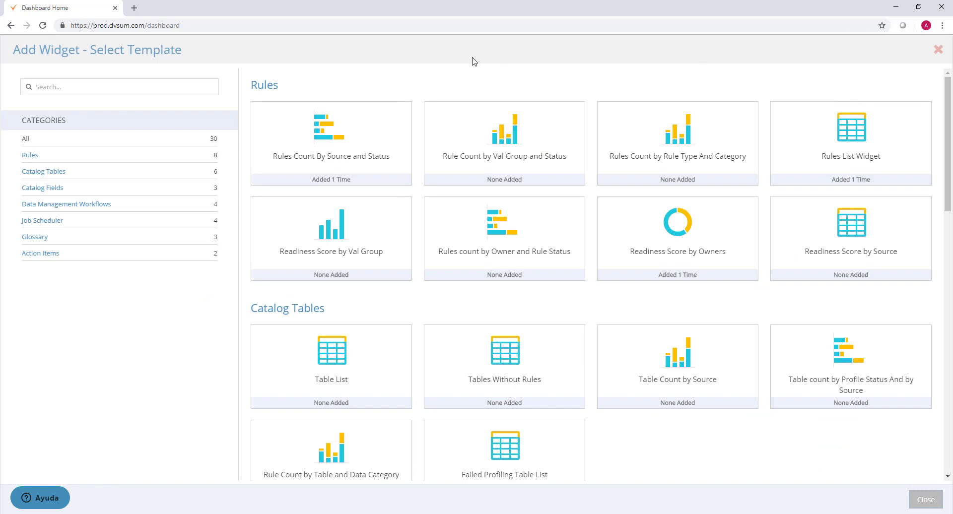
{"action": "mouse_move", "coordinate": [173, 159]}
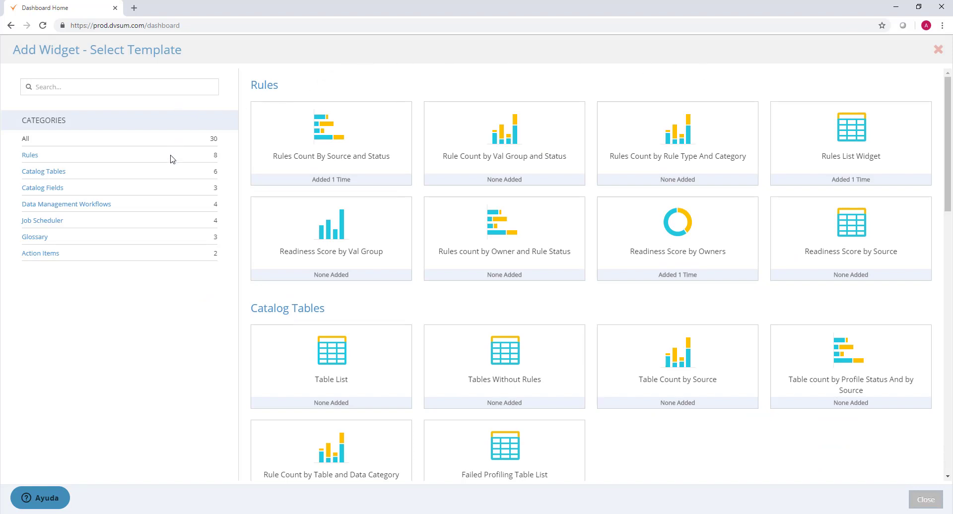
{"action": "mouse_move", "coordinate": [163, 195]}
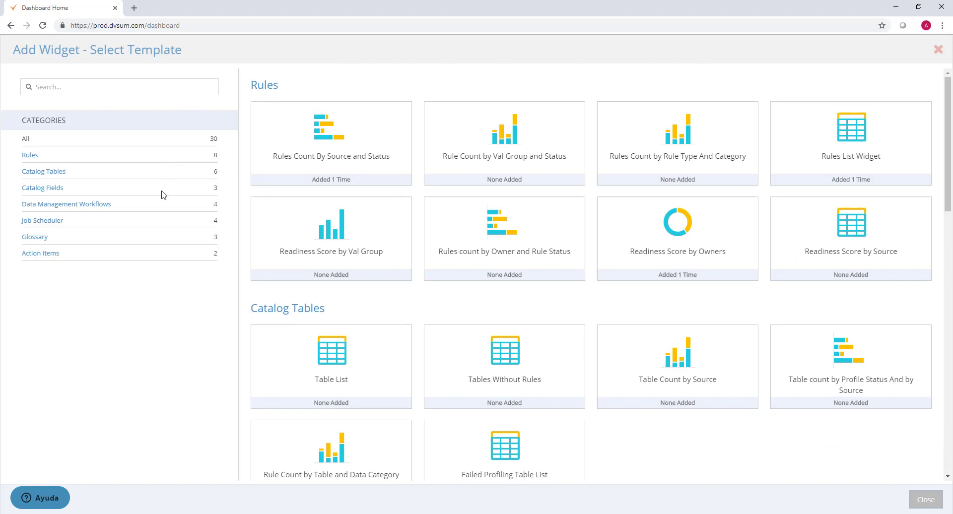
{"action": "mouse_move", "coordinate": [154, 213]}
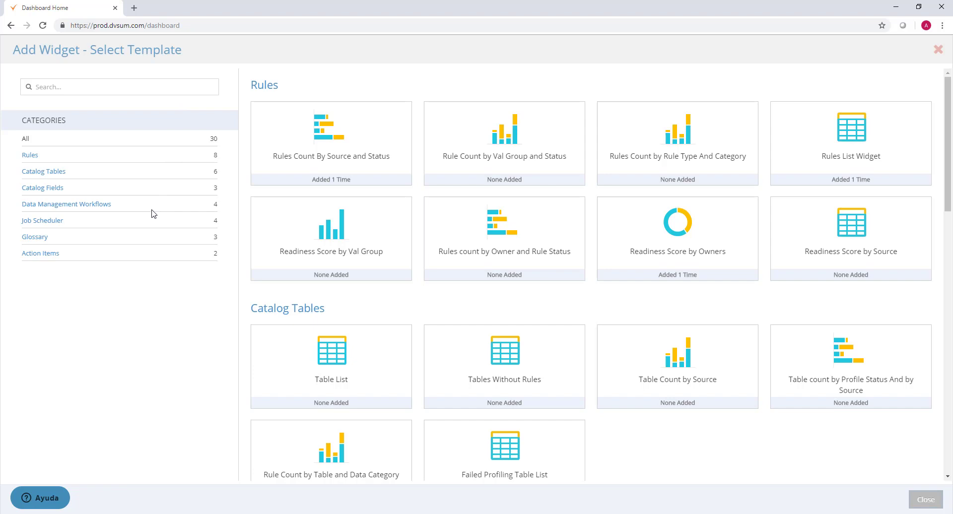
{"action": "mouse_move", "coordinate": [112, 249]}
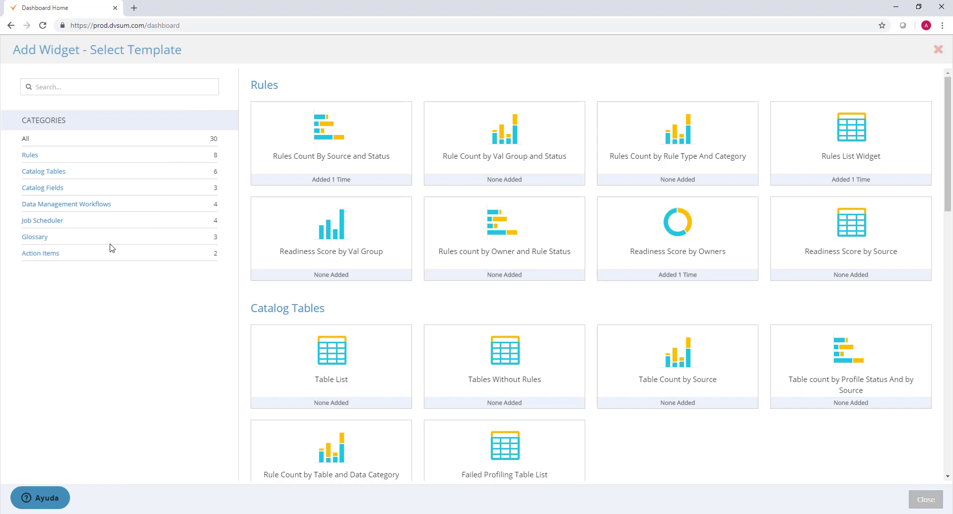
{"action": "left_click", "coordinate": [119, 86]}
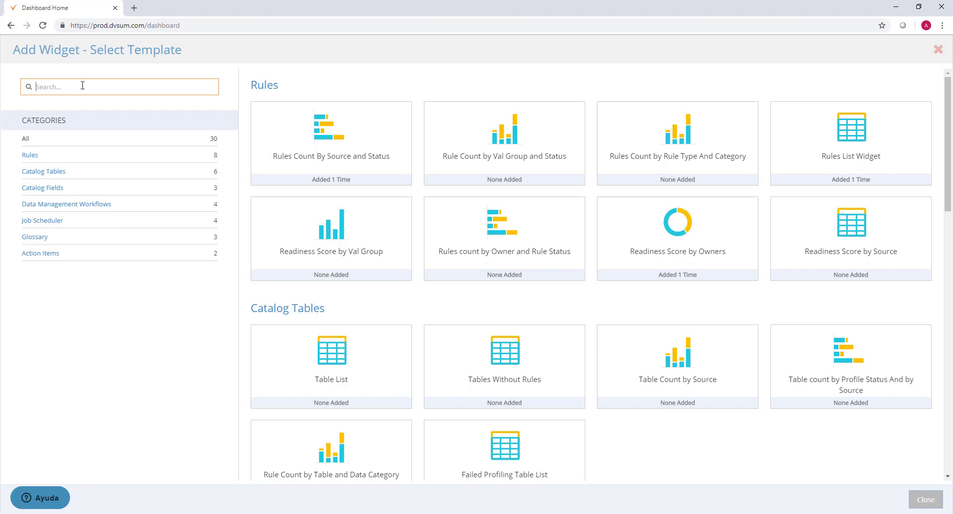
Search templates for 'rule' and add the Rule Count by Val Group and Status template
{"action": "type", "text": "rule"}
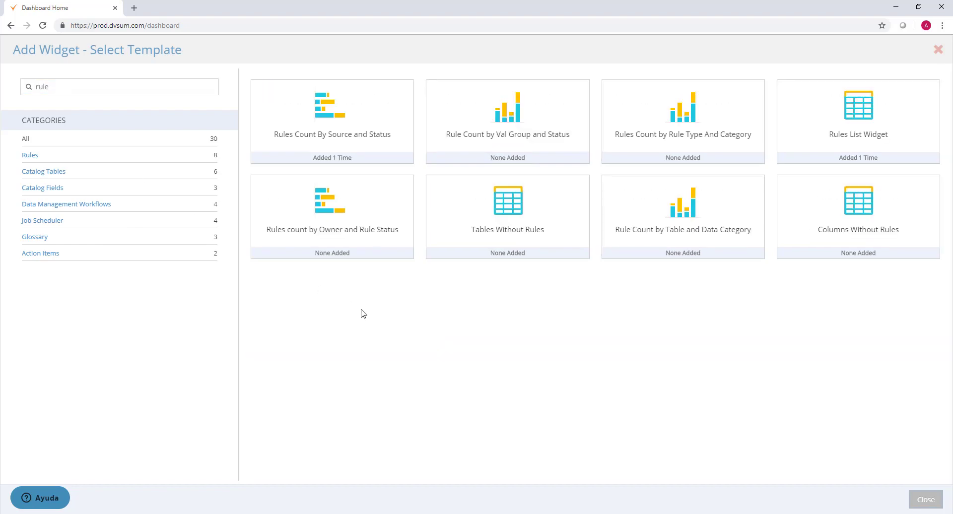
{"action": "mouse_move", "coordinate": [453, 313]}
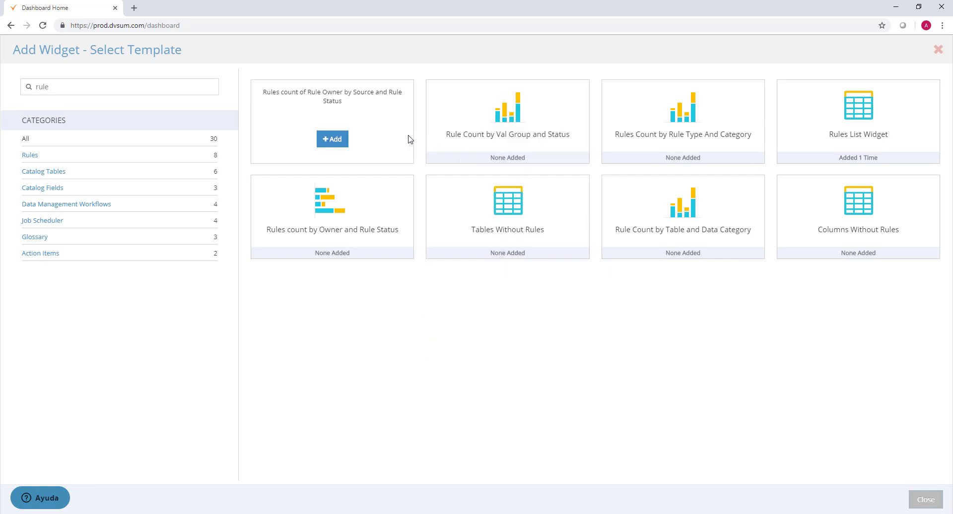
{"action": "left_click", "coordinate": [333, 139]}
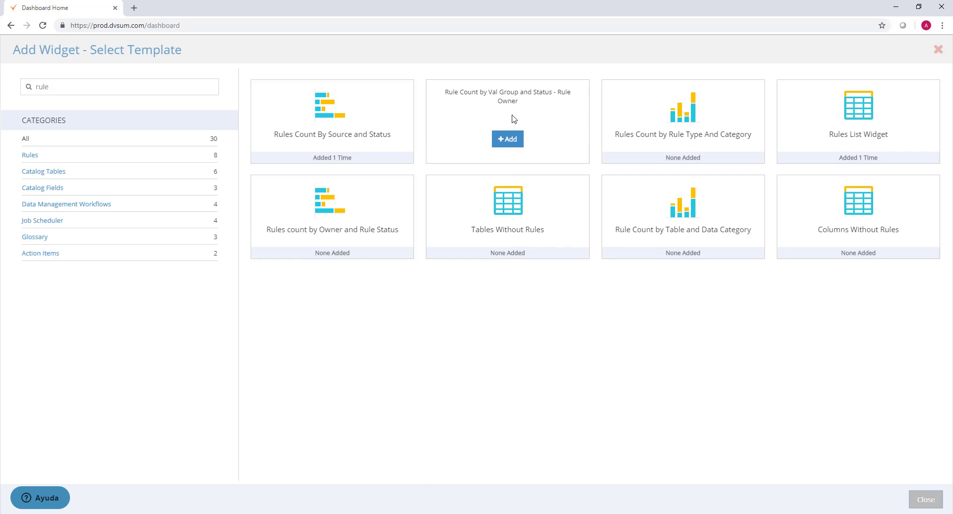
{"action": "left_click", "coordinate": [507, 138]}
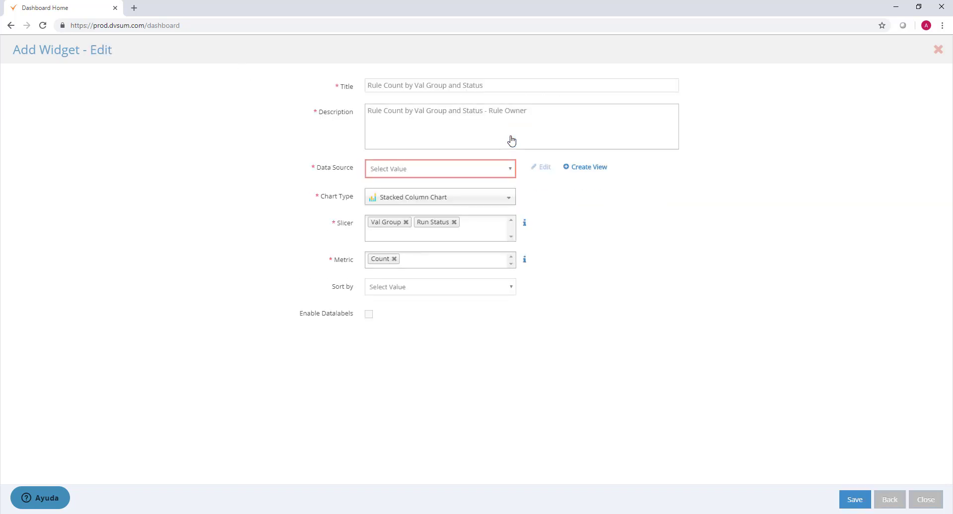
Append '- Demo' to the new widget's title
{"action": "left_click", "coordinate": [521, 85]}
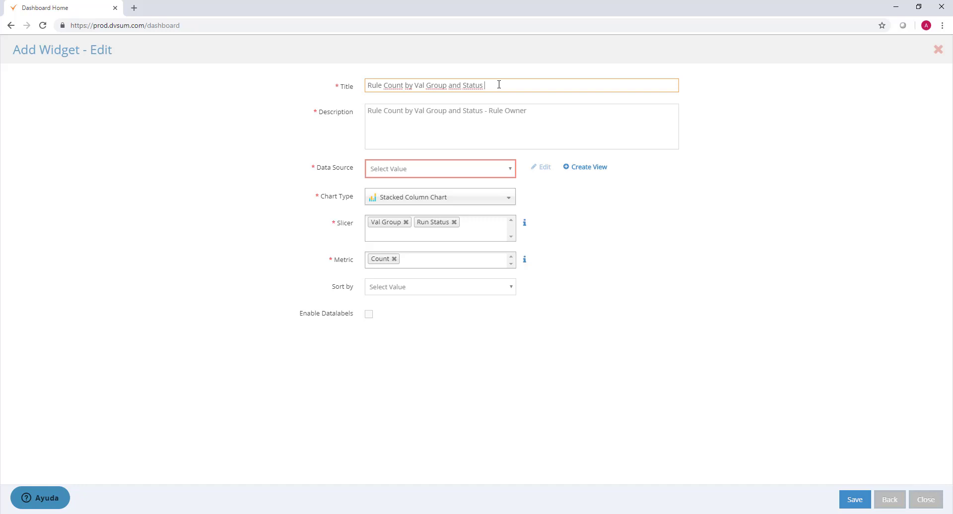
{"action": "type", "text": "- Demo"}
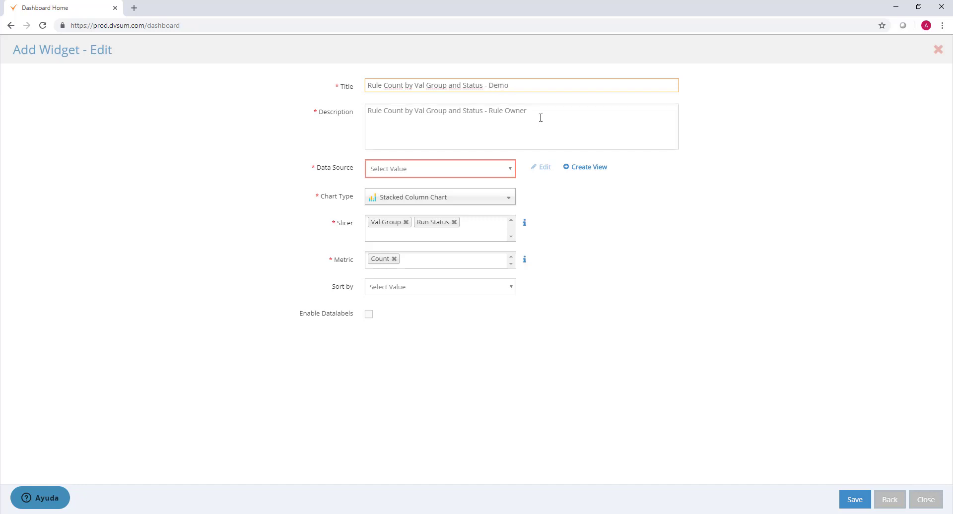
{"action": "type", "text": "- Demo"}
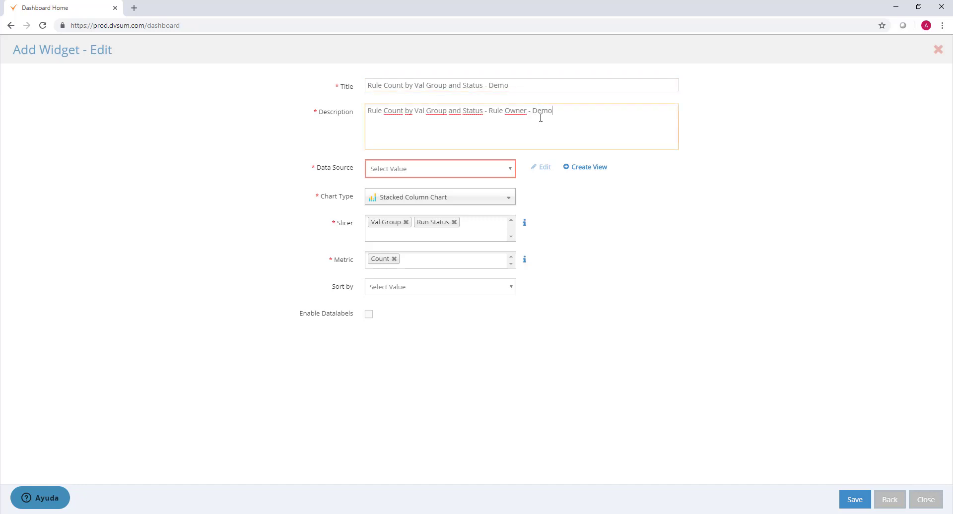
Set source Demo Rules, chart type Table, slicer Priority, metric Readiness Score, and save
{"action": "left_click", "coordinate": [439, 168]}
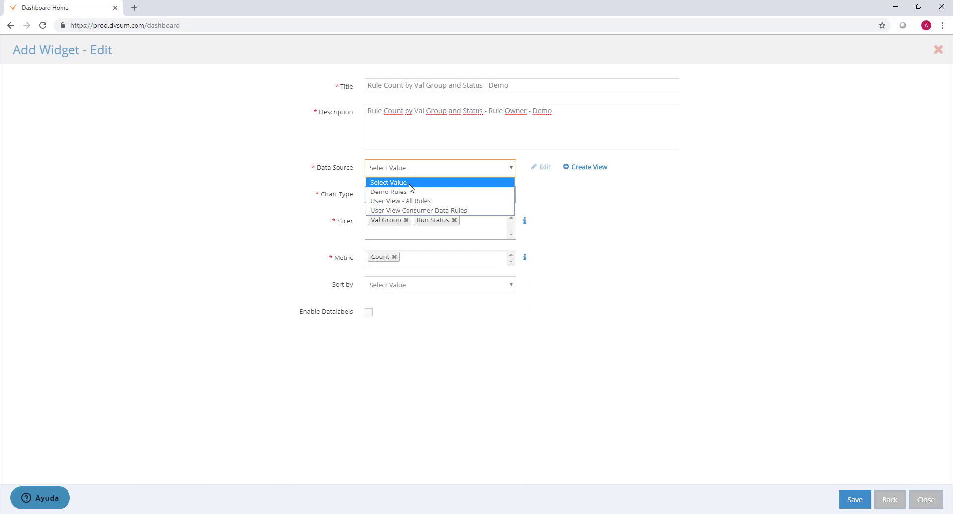
{"action": "left_click", "coordinate": [388, 192]}
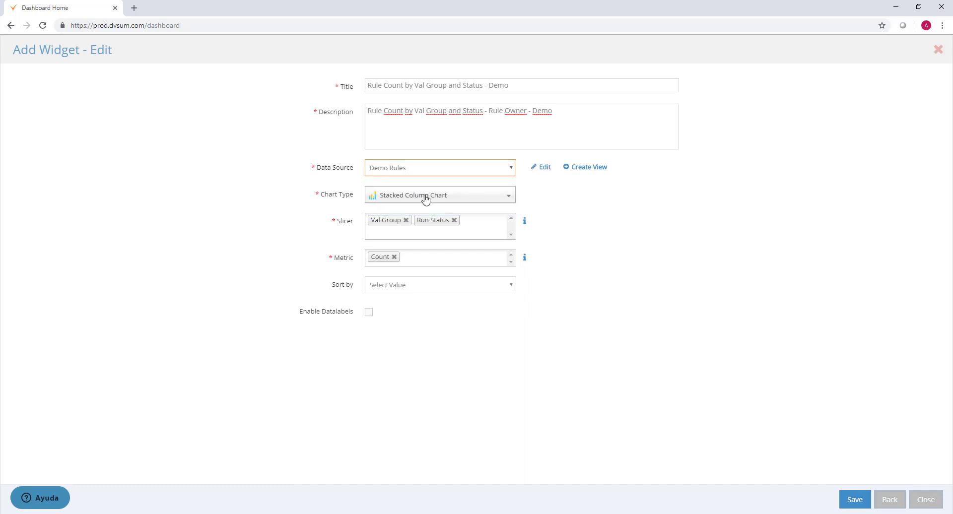
{"action": "left_click", "coordinate": [426, 195]}
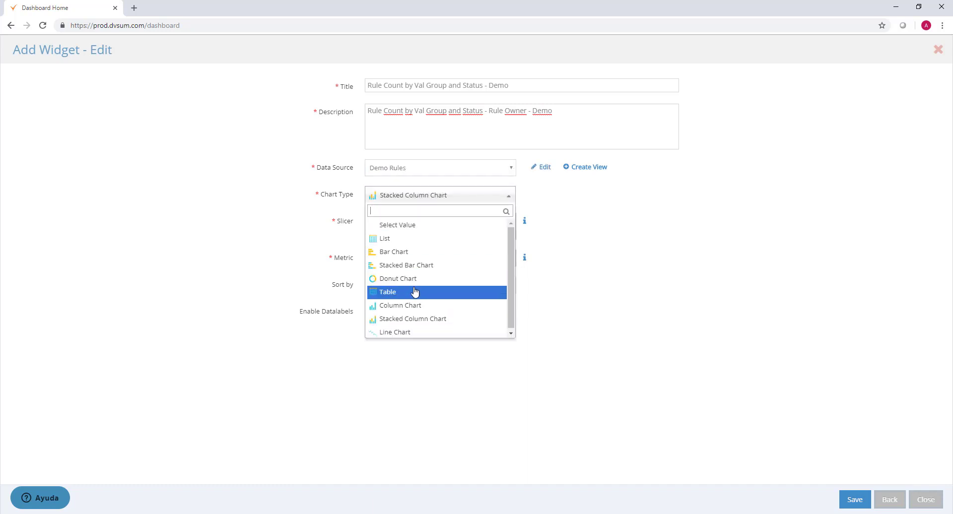
{"action": "left_click", "coordinate": [388, 292]}
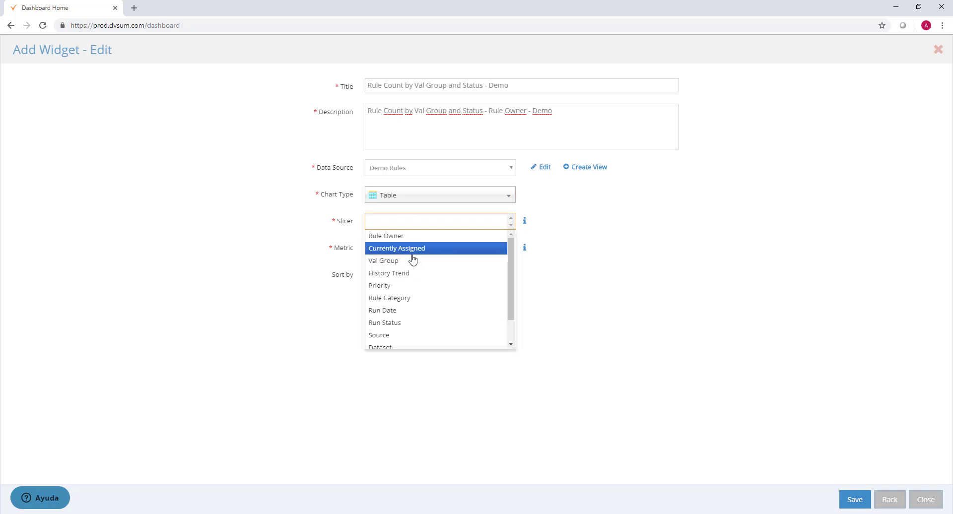
{"action": "left_click", "coordinate": [379, 286]}
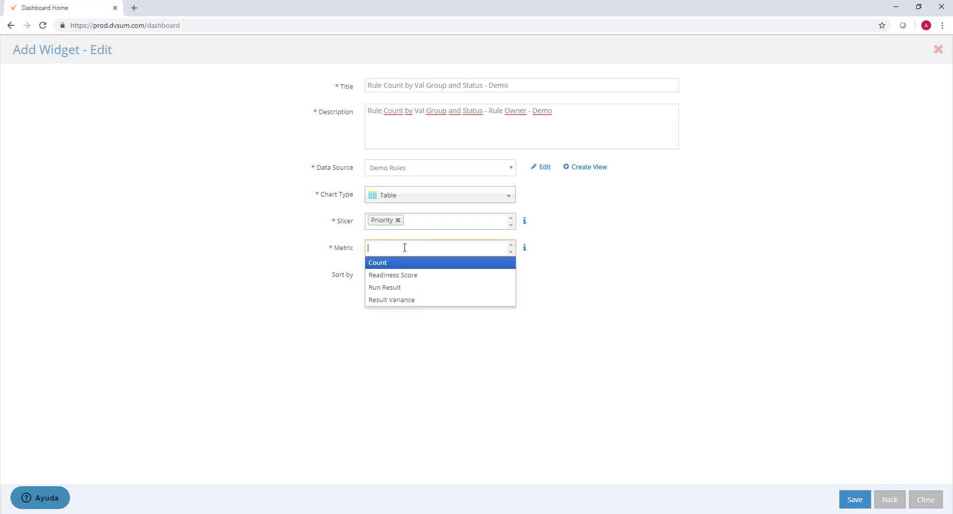
{"action": "left_click", "coordinate": [393, 275]}
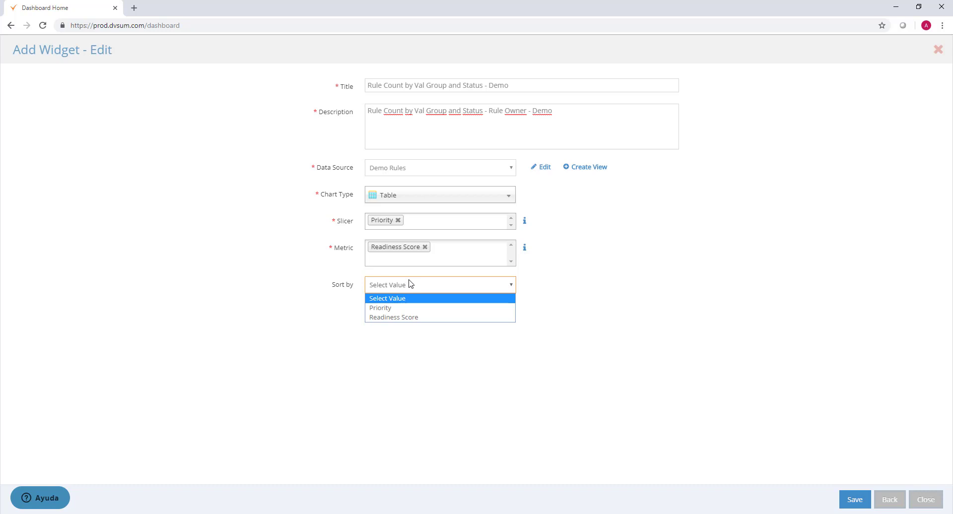
{"action": "left_click", "coordinate": [393, 317]}
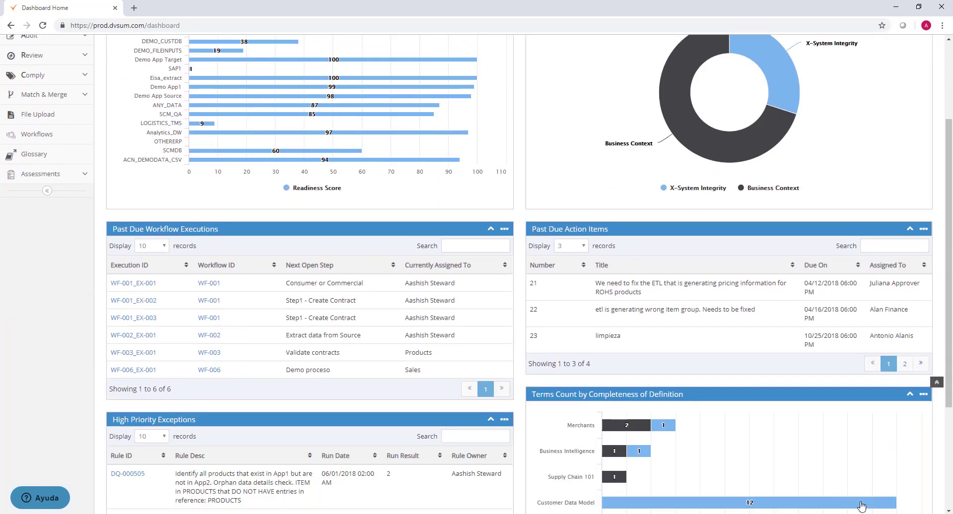
Scroll the dashboard to review the new Priority and Readiness Score table, then return to top
{"action": "scroll", "scroll_direction": "down", "scroll_amount": 3}
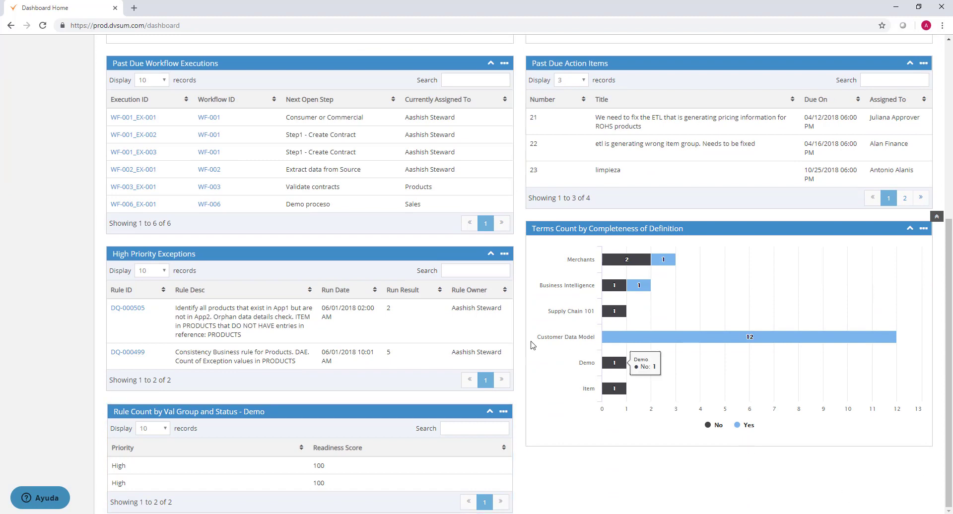
{"action": "scroll", "scroll_direction": "up", "scroll_amount": 3}
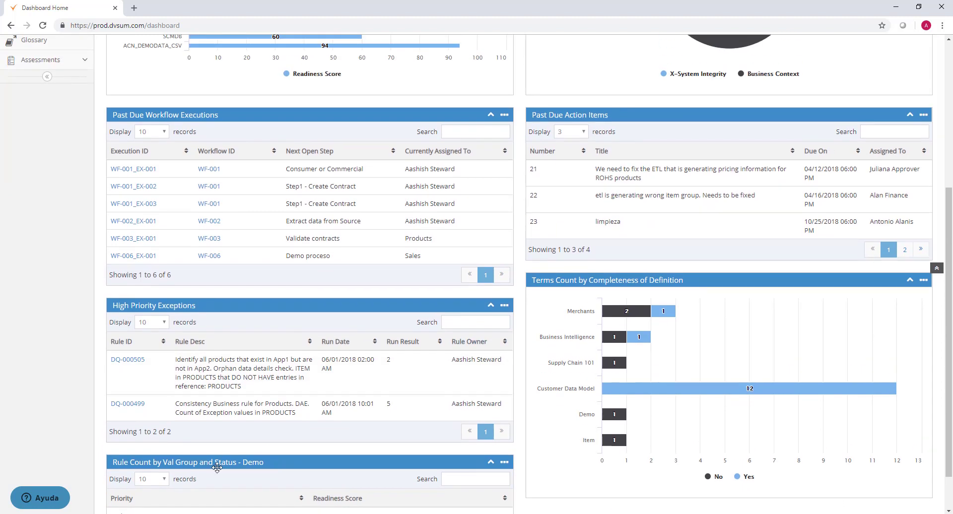
{"action": "scroll", "scroll_direction": "down", "scroll_amount": 3}
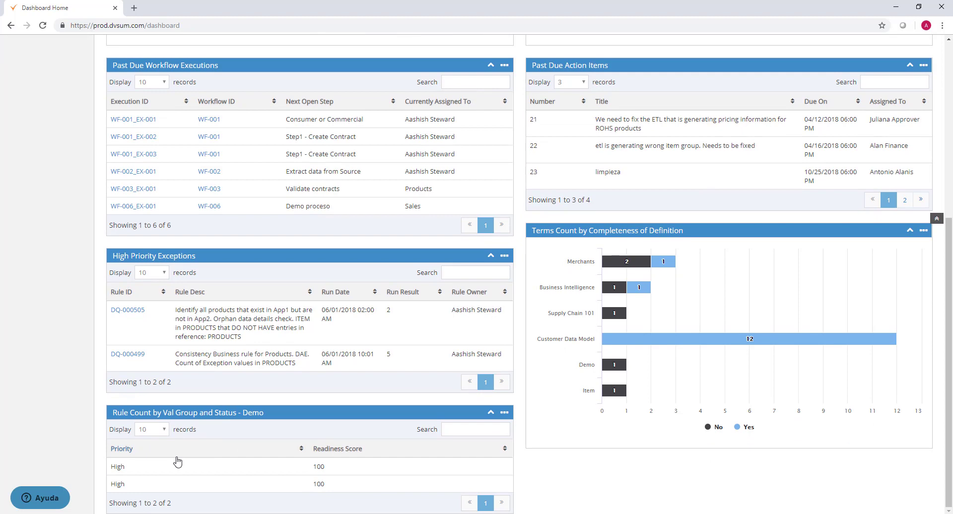
{"action": "scroll", "scroll_direction": "up", "scroll_amount": 3}
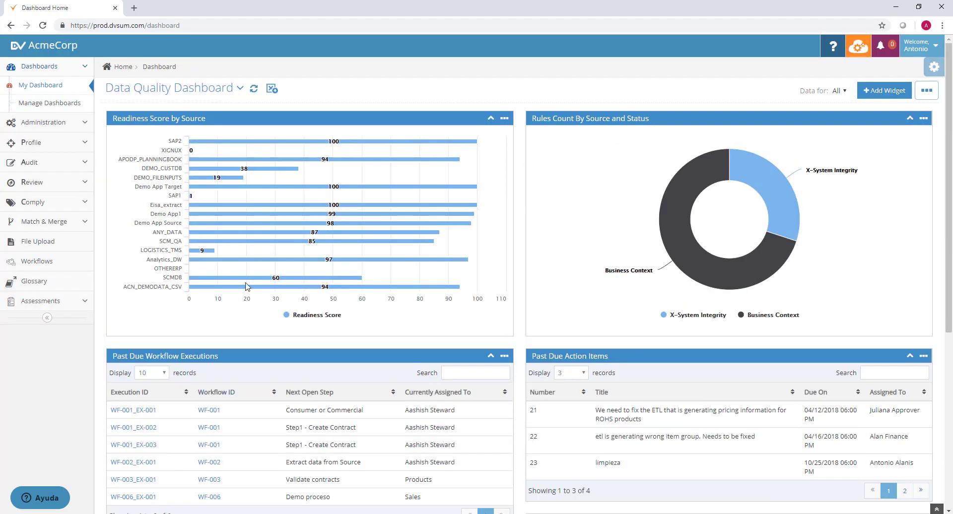
{"action": "mouse_move", "coordinate": [654, 208]}
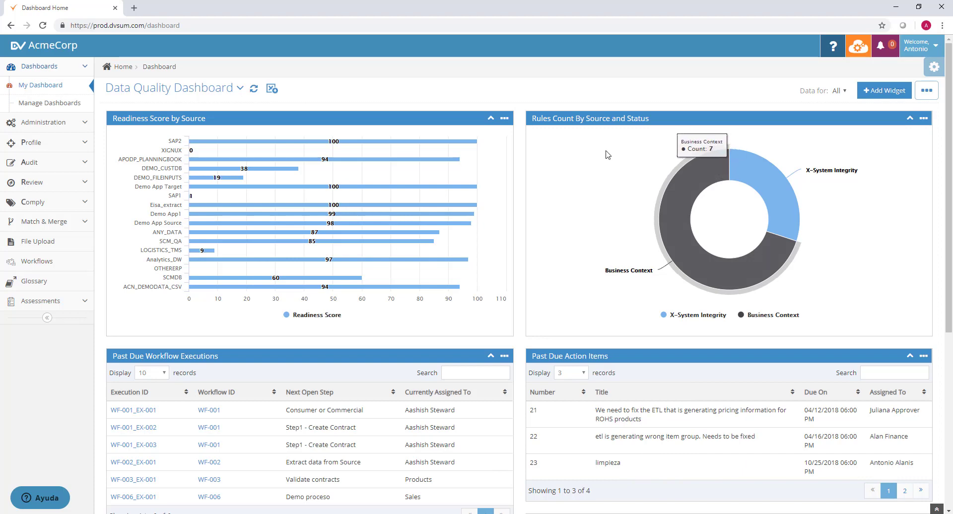
{"action": "mouse_move", "coordinate": [844, 95]}
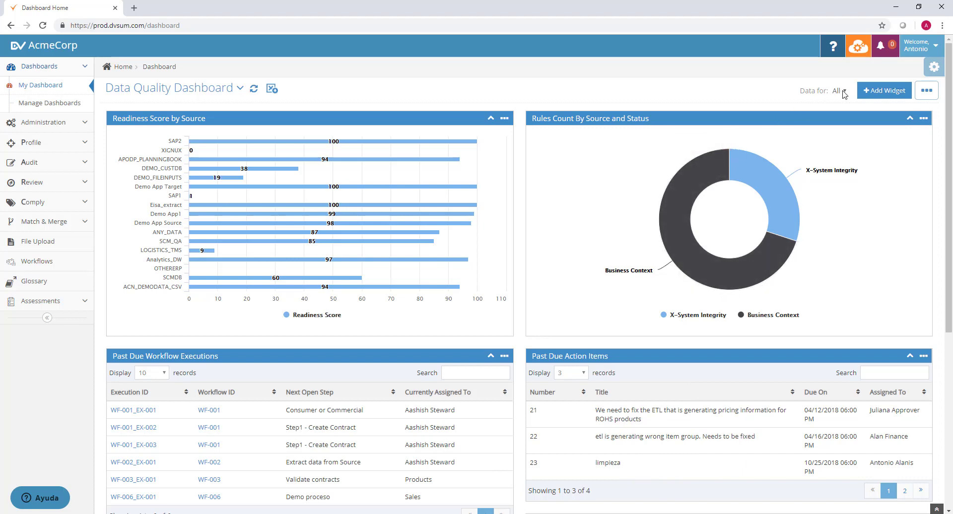
{"action": "left_click", "coordinate": [838, 91]}
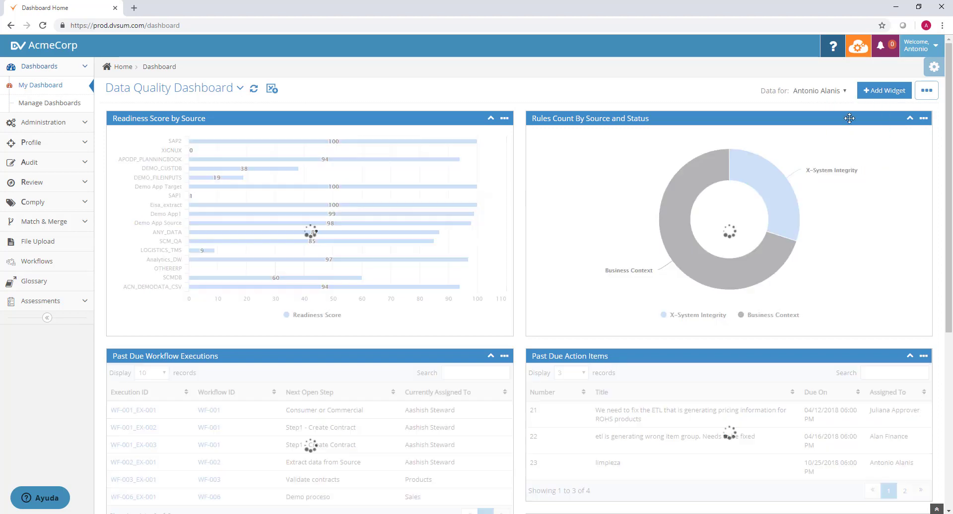
{"action": "left_click", "coordinate": [819, 90]}
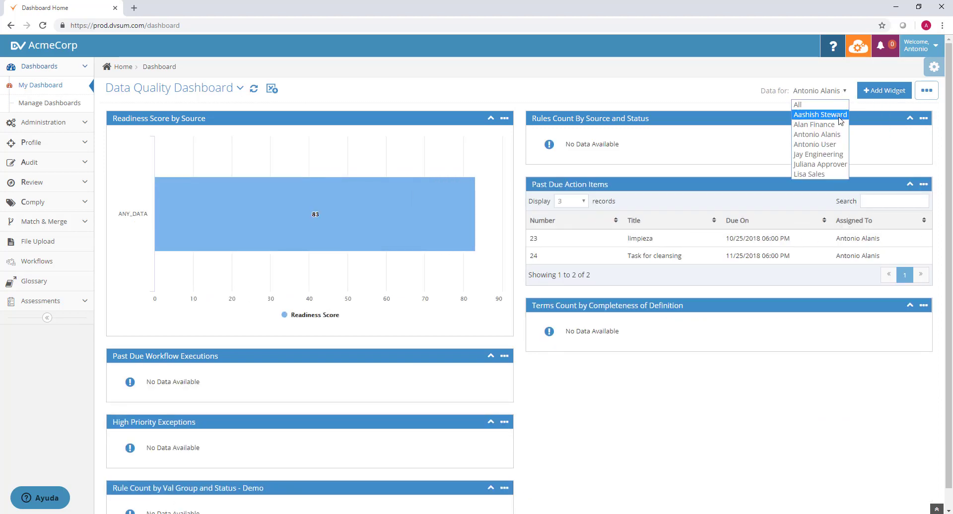
{"action": "left_click", "coordinate": [820, 114]}
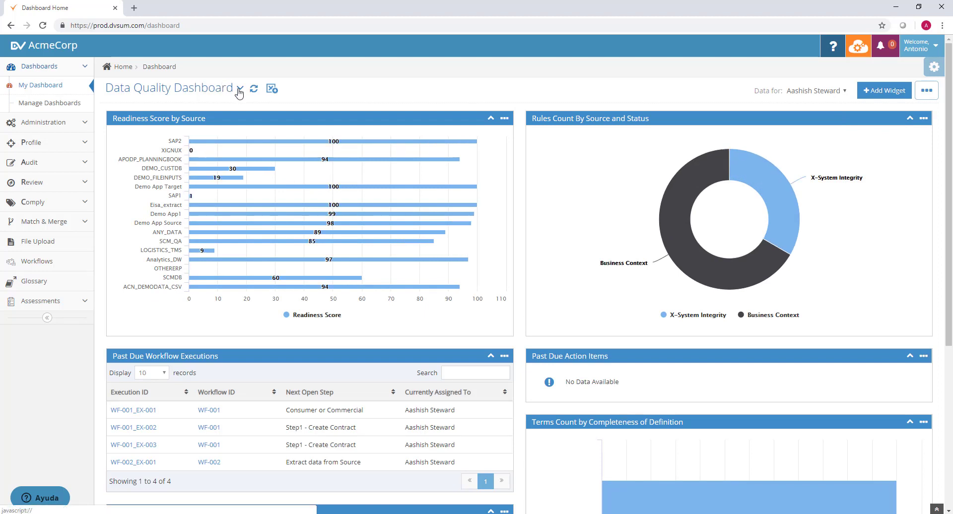
{"action": "left_click", "coordinate": [241, 88]}
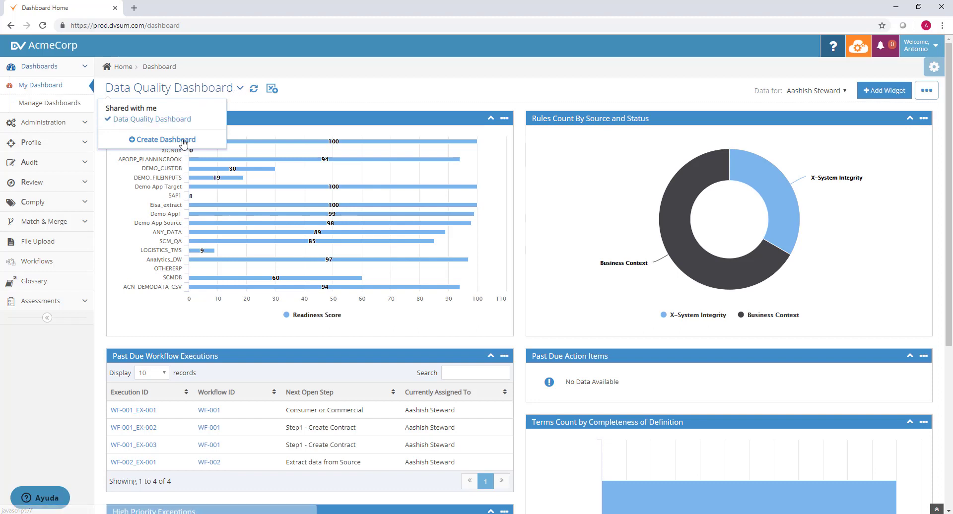
{"action": "mouse_move", "coordinate": [147, 119]}
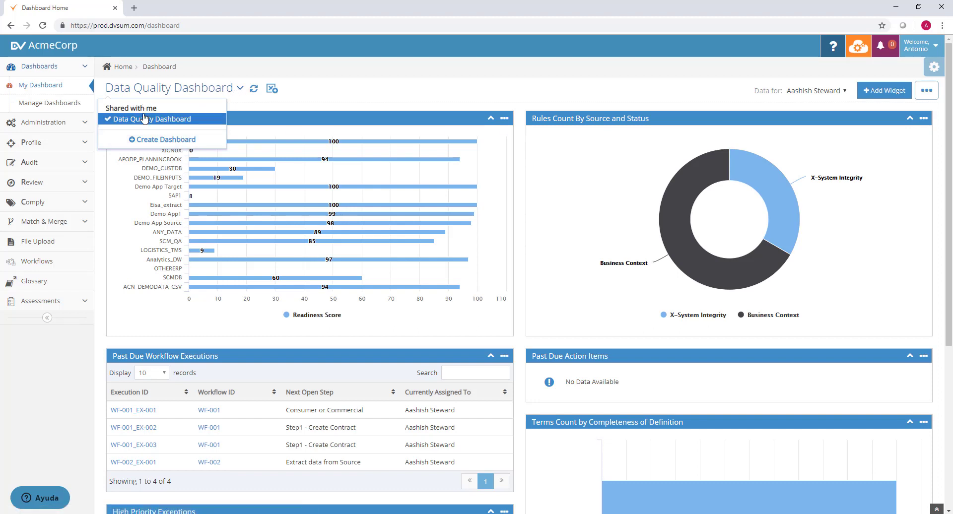
{"action": "mouse_move", "coordinate": [300, 108]}
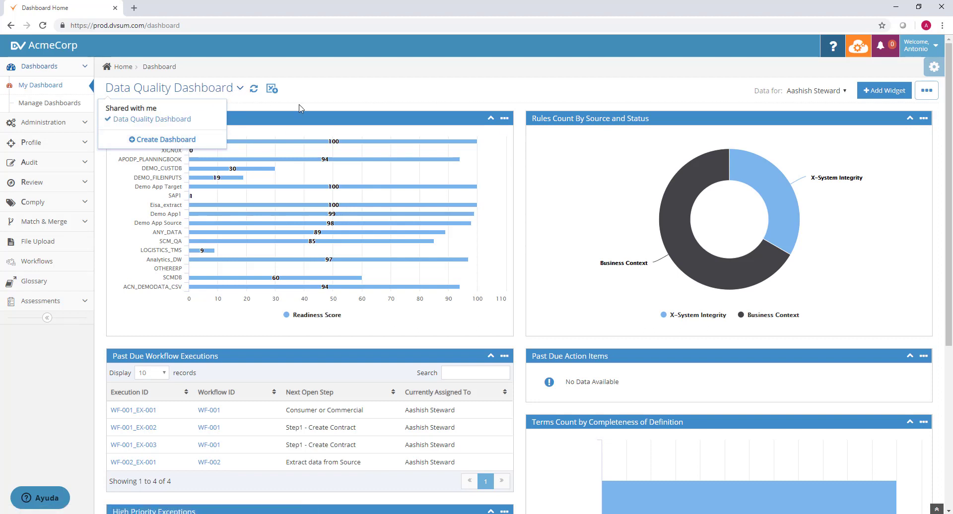
{"action": "left_click", "coordinate": [354, 97]}
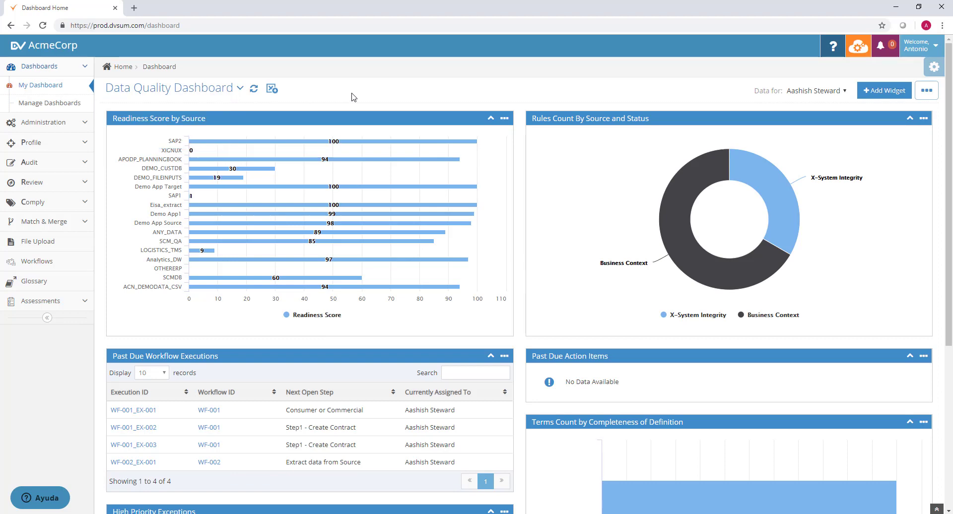